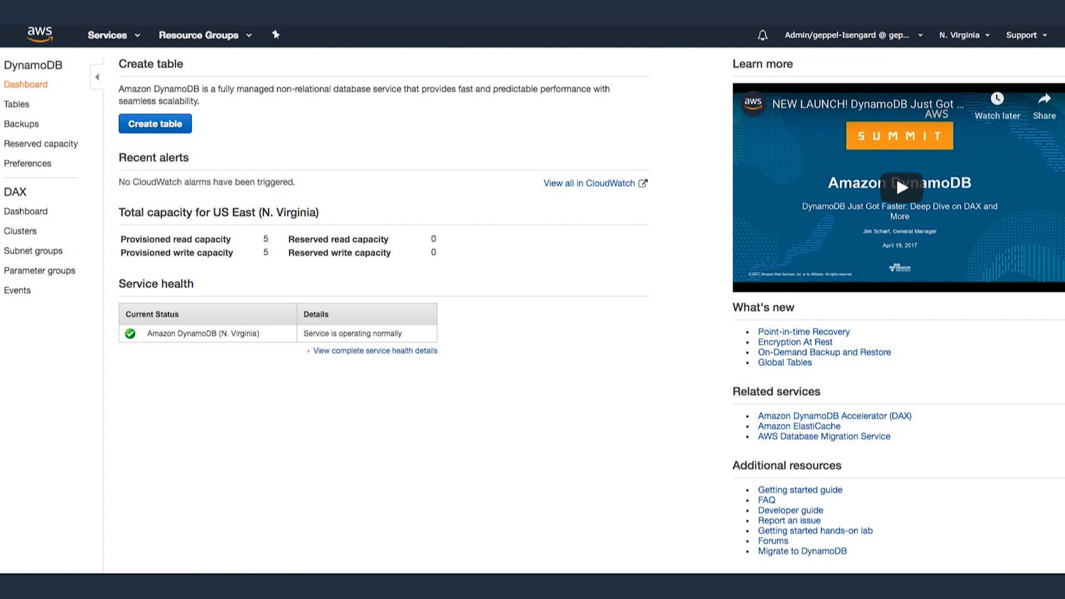
# - Create table DAXExample with partition key pk and sort key sk
pyautogui.click(154, 123)
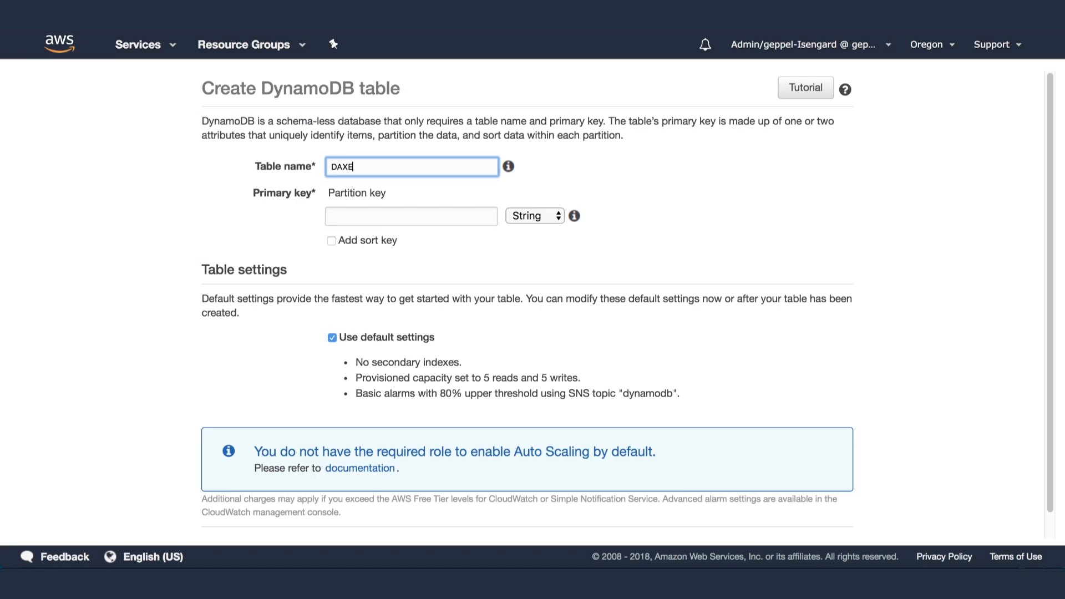
pyautogui.click(411, 215)
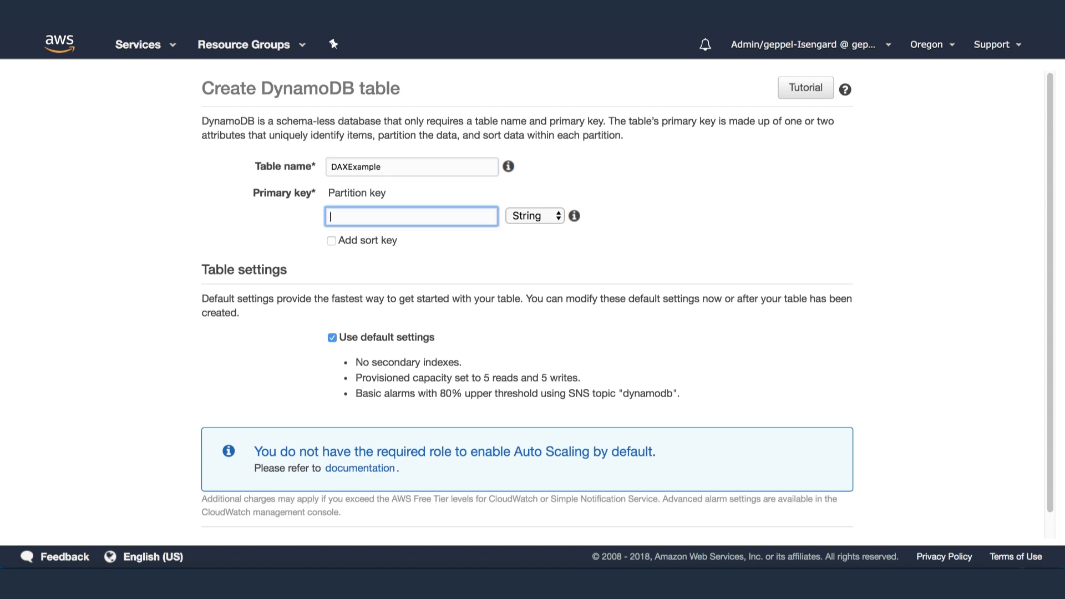
pyautogui.click(332, 240)
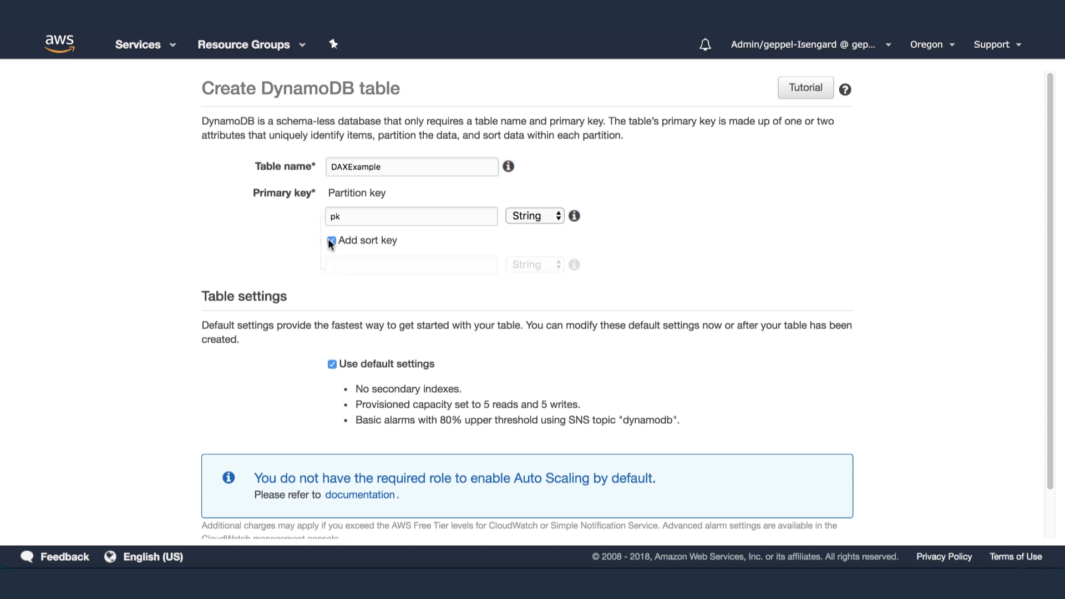
pyautogui.write('sk')
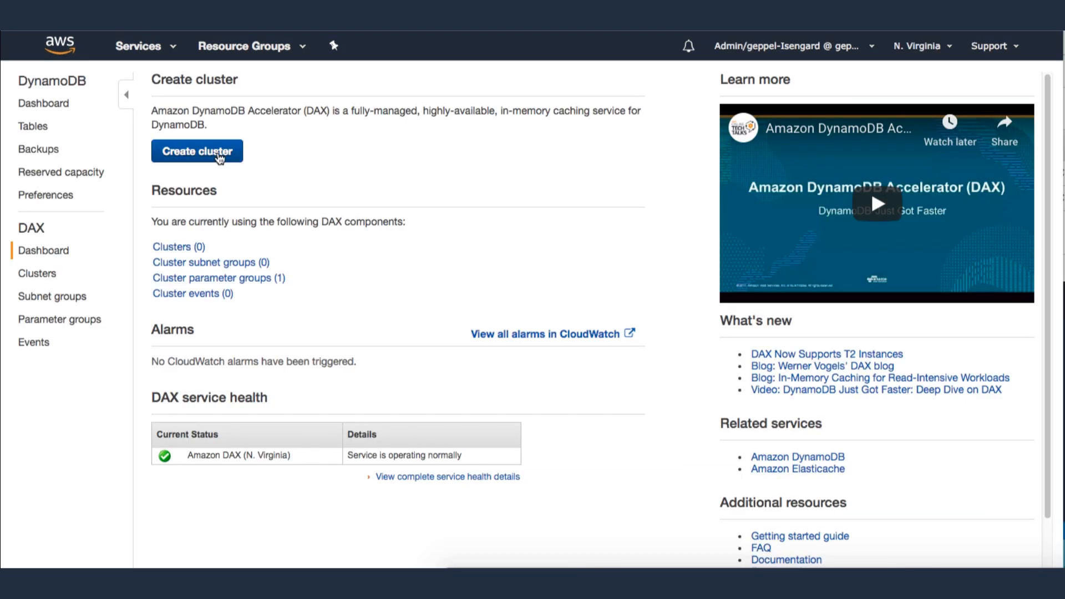
# - Create DAX cluster mydaxcluster with IAM role DAXtoDynamoDB and a new subnet group starting 'my-'
pyautogui.click(198, 151)
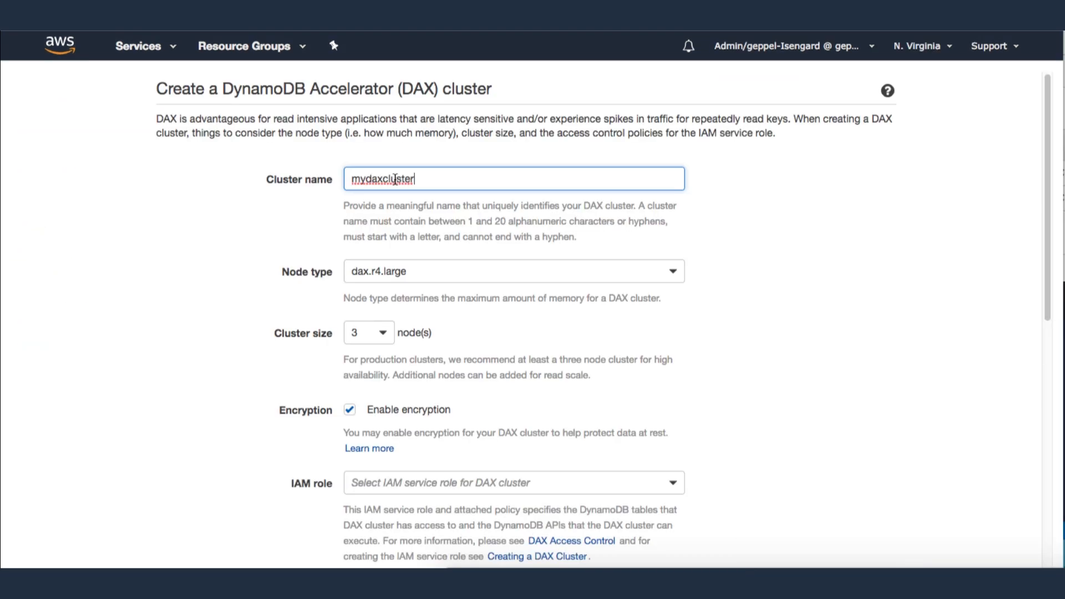
pyautogui.click(510, 271)
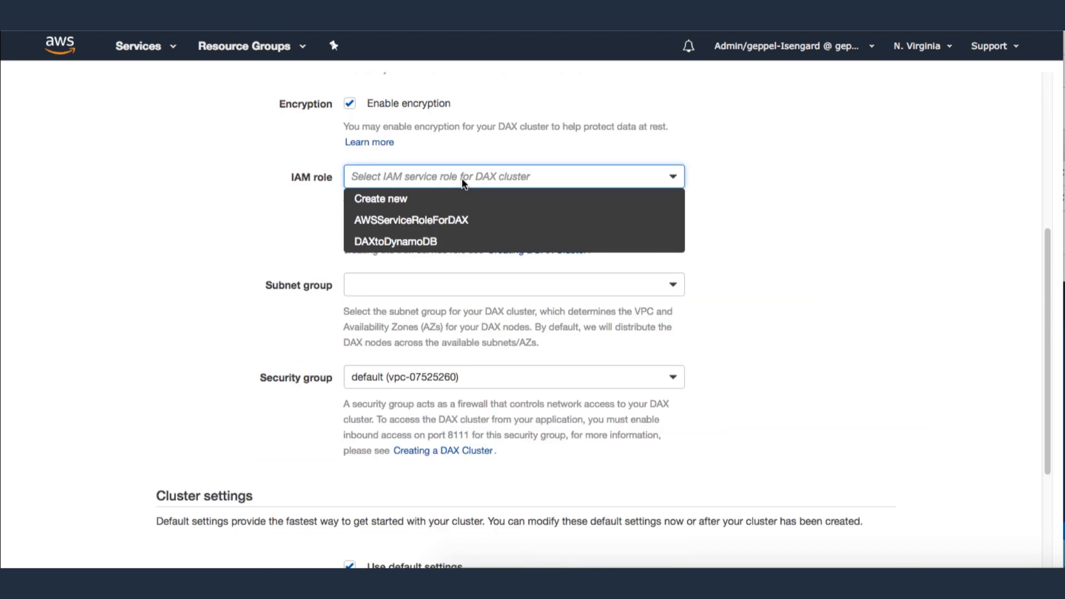
pyautogui.moveTo(462, 247)
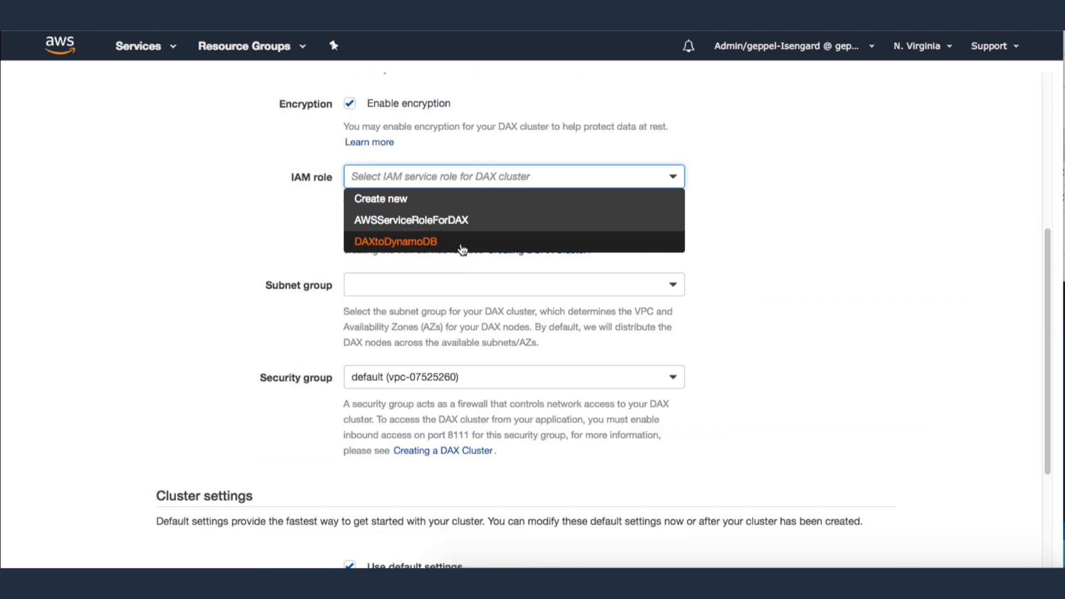
pyautogui.click(396, 242)
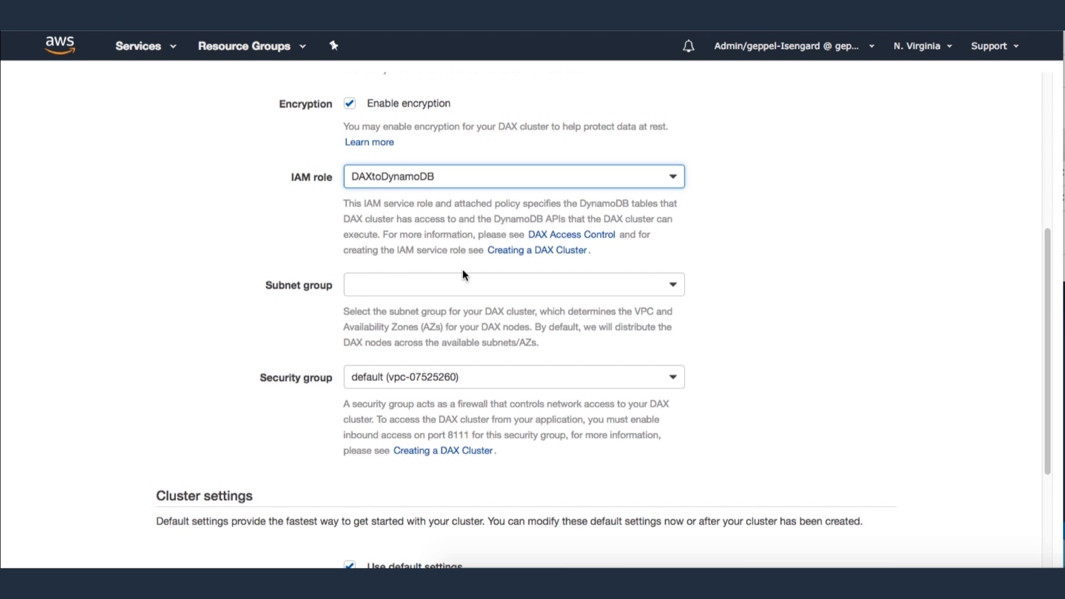
pyautogui.click(512, 284)
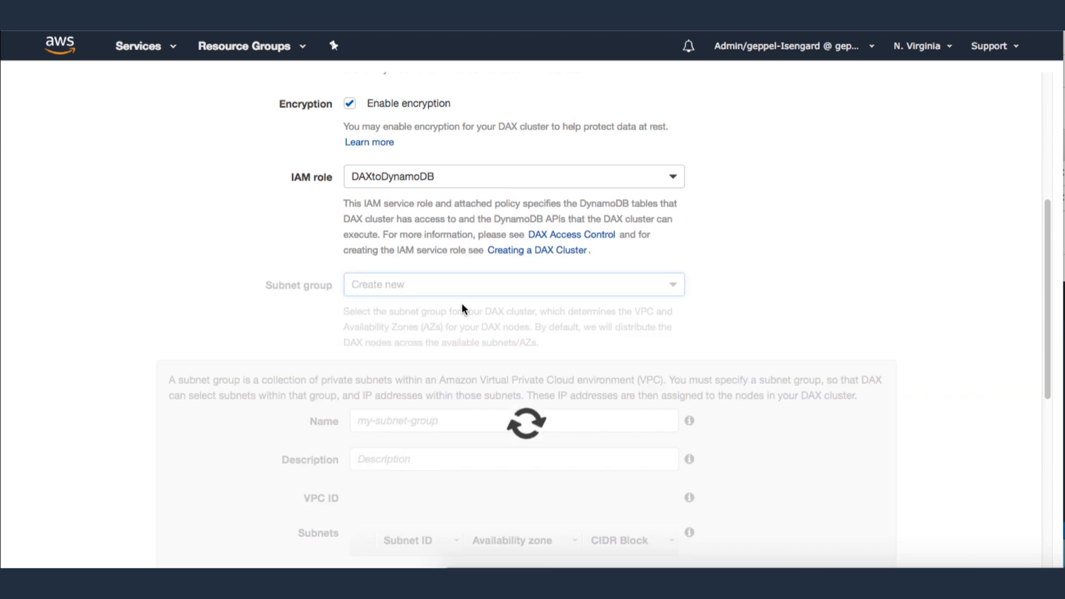
pyautogui.scroll(-3)
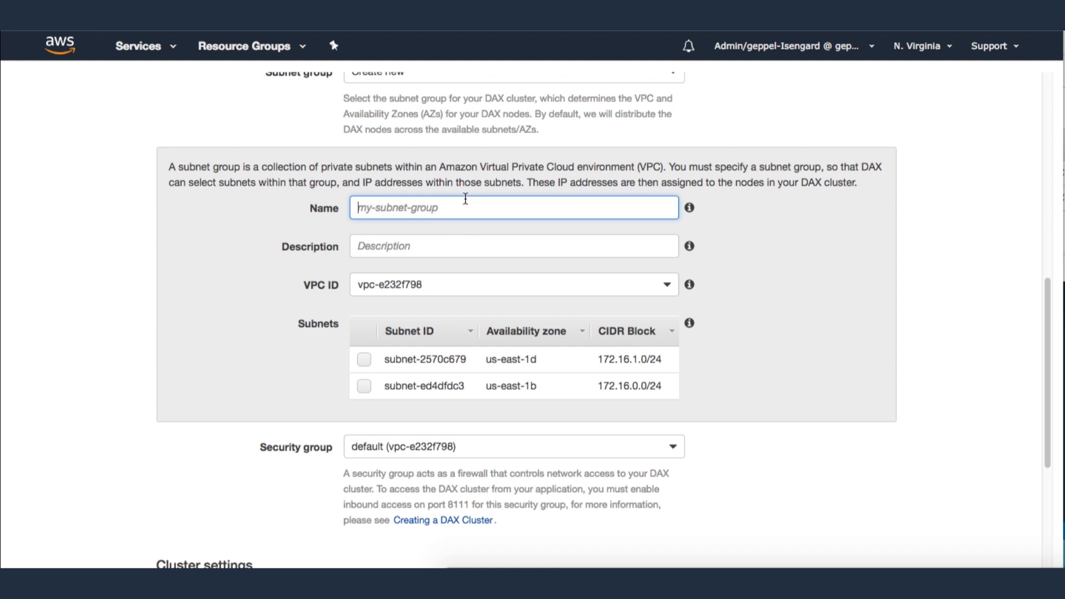
pyautogui.write('my-')
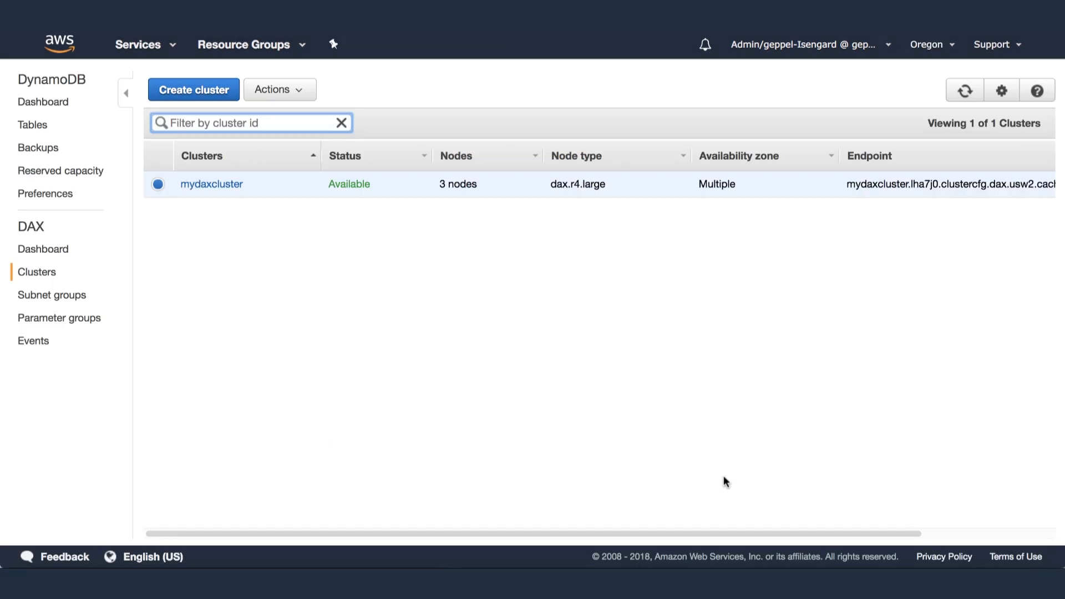
# - Go from the Clusters list to the DynamoDB Tables list to reach DAXExample
pyautogui.click(211, 184)
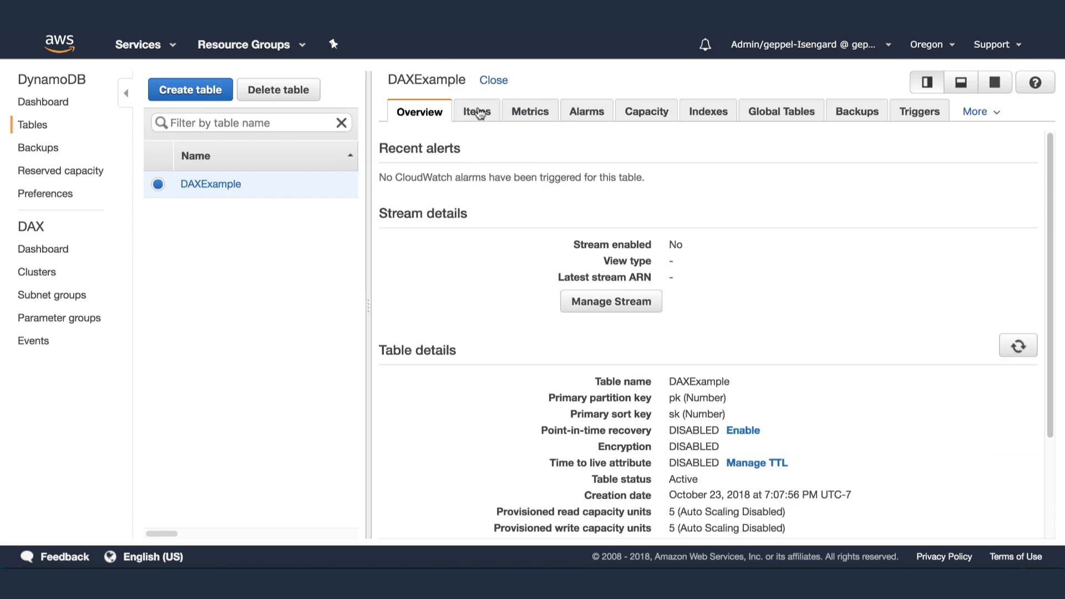
# - Create an item in DAXExample with pk set to 1 and save it
pyautogui.click(478, 111)
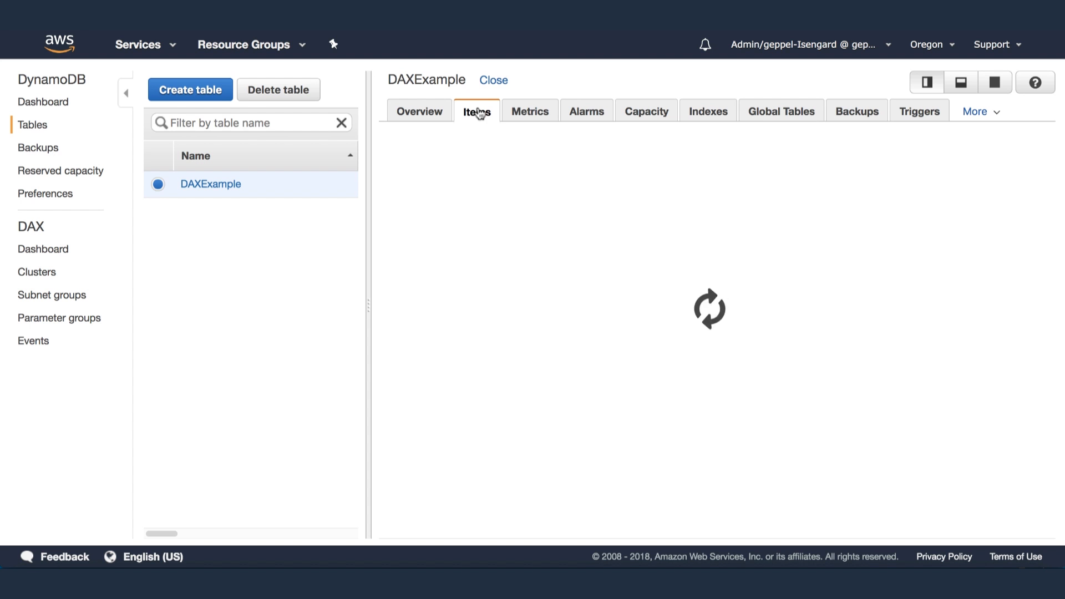
pyautogui.click(478, 111)
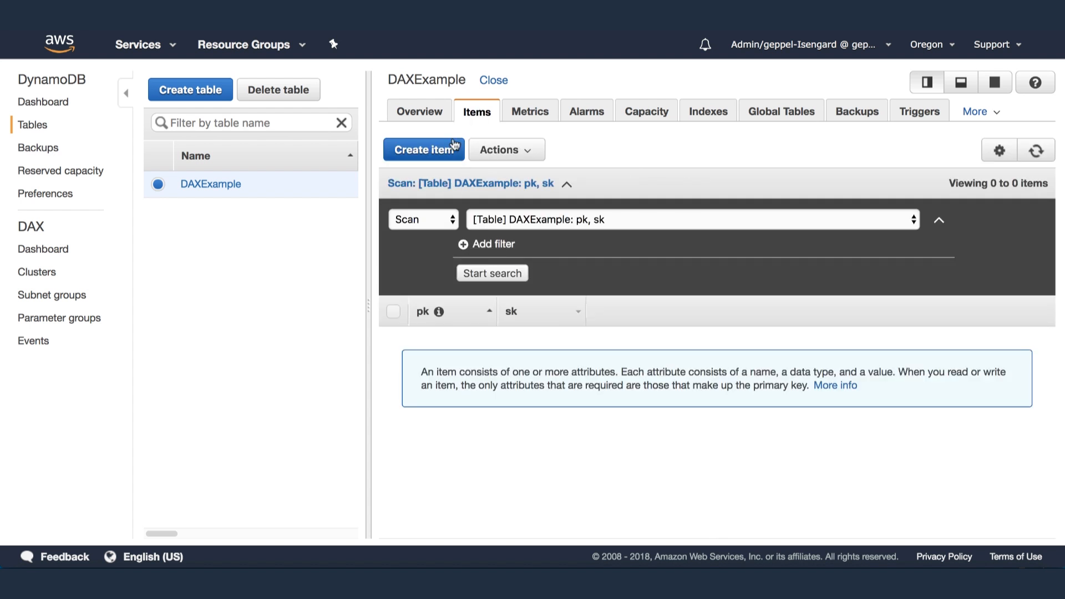
pyautogui.click(424, 149)
pyautogui.write('1')
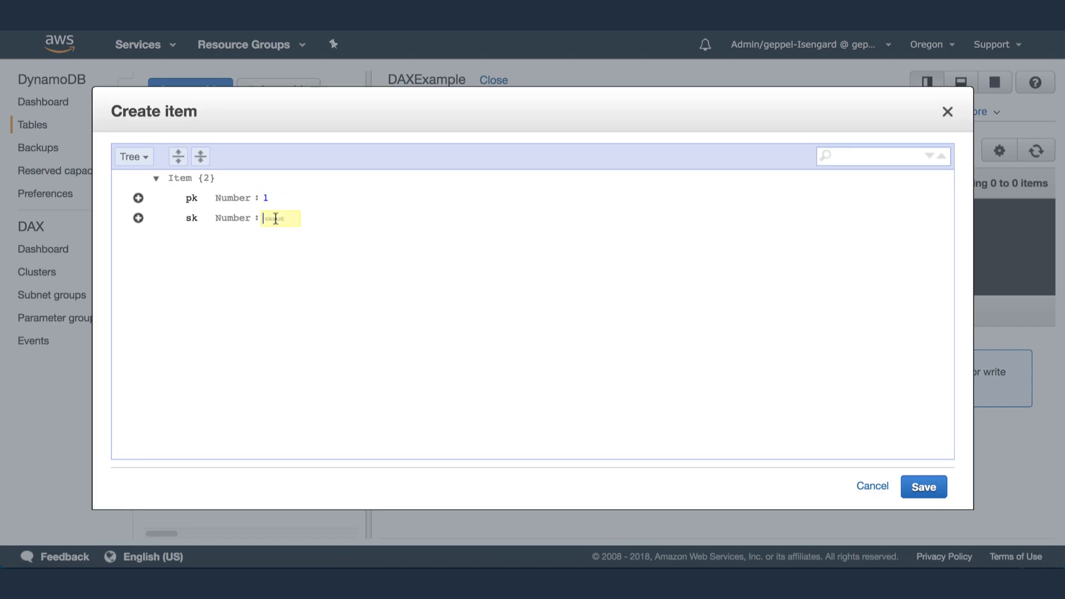
pyautogui.click(923, 487)
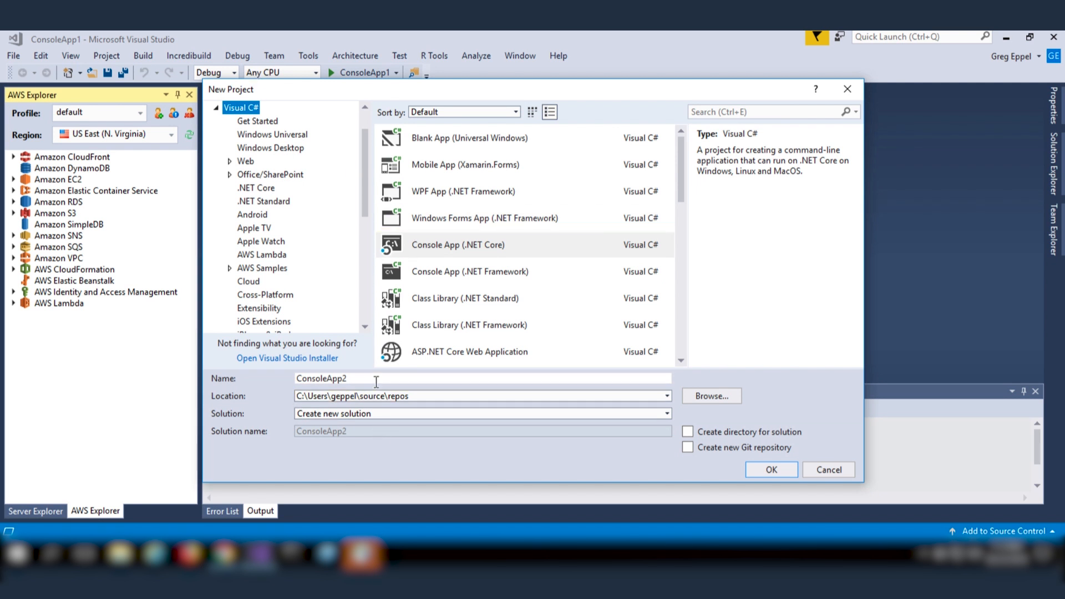
# - Name the new .NET Core console app project DynamoDAXEx... in the Name field
pyautogui.write('Dynamo')
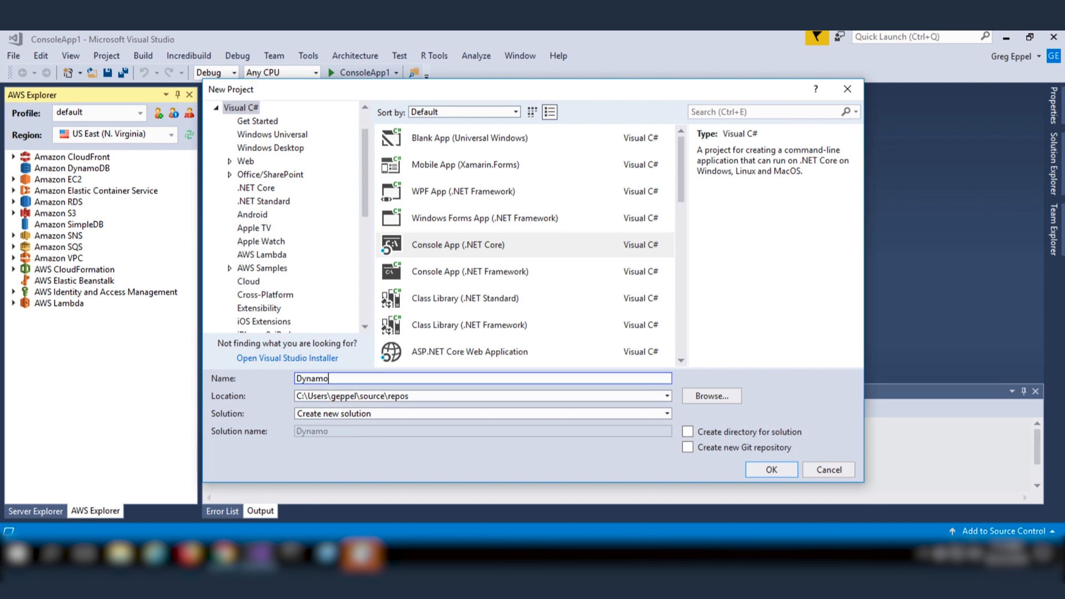
pyautogui.write('DAX')
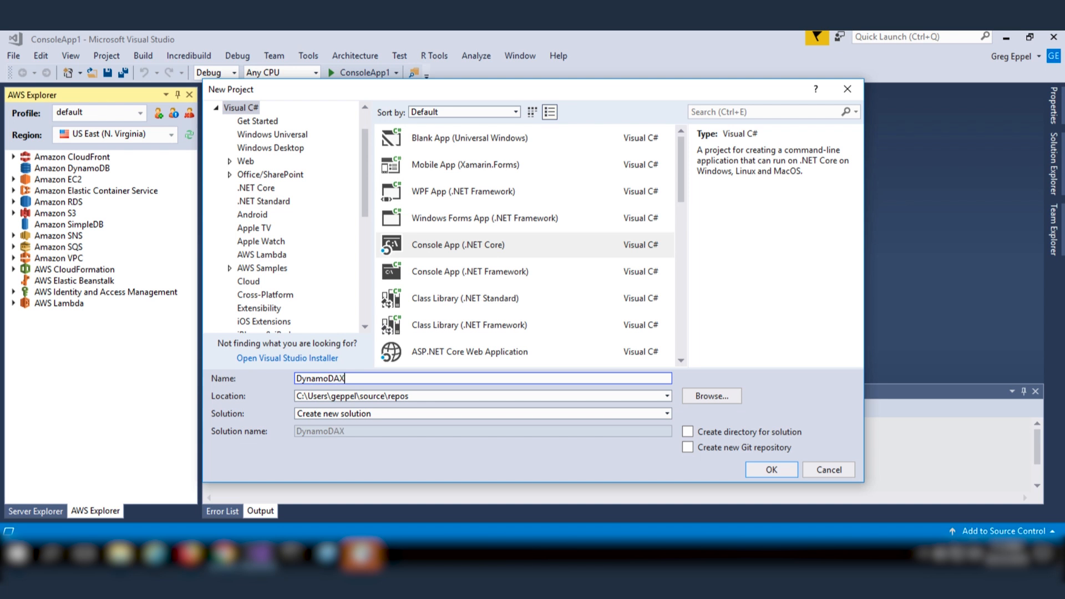
pyautogui.write('Ex')
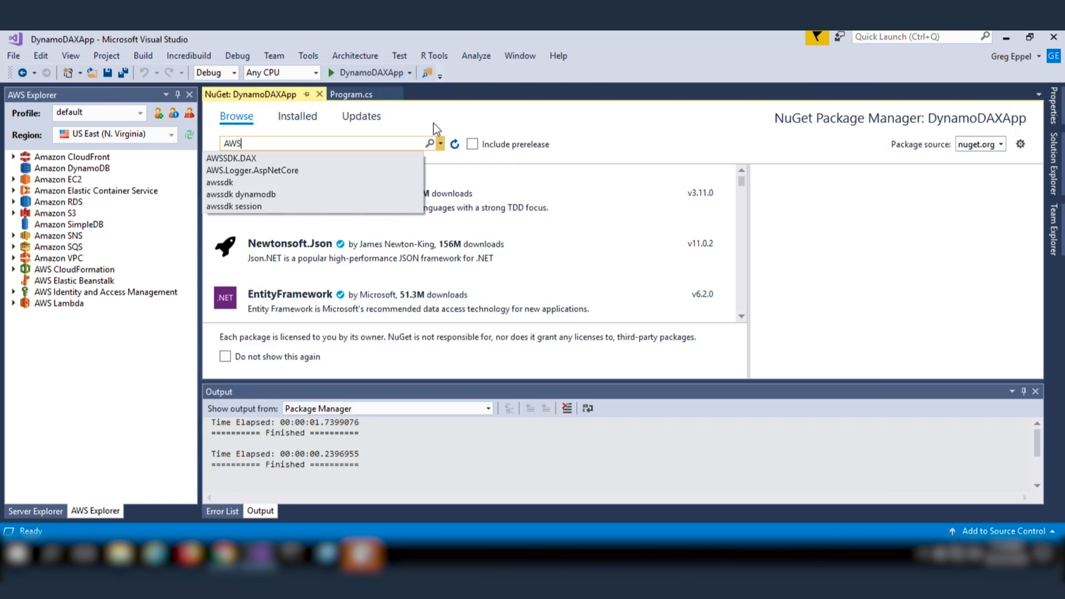
# - Search NuGet for AWSSDK.DAX and bring up its package results
pyautogui.click(231, 157)
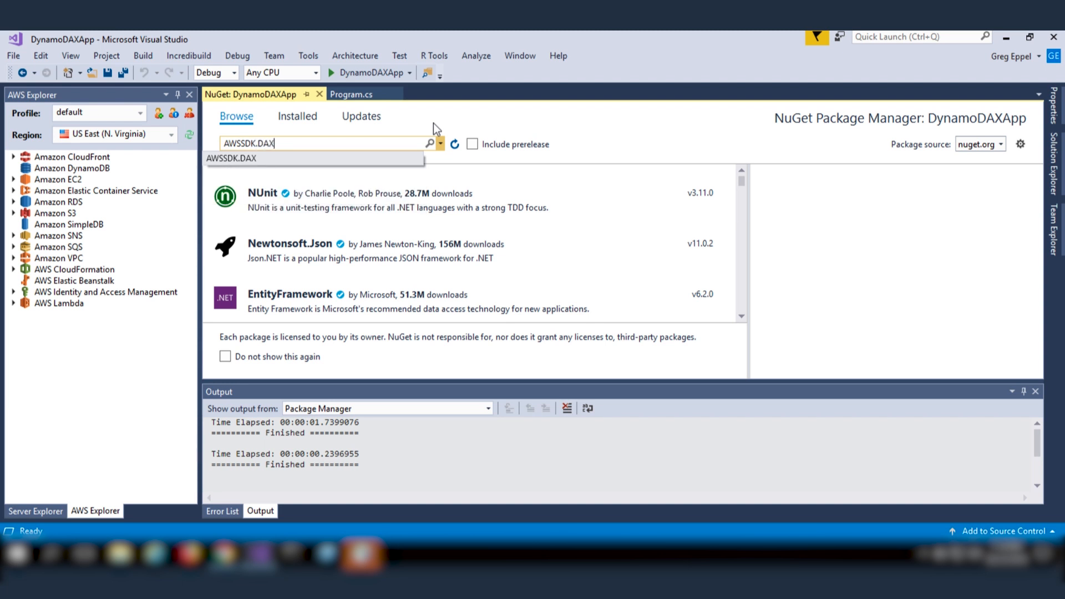
pyautogui.click(430, 144)
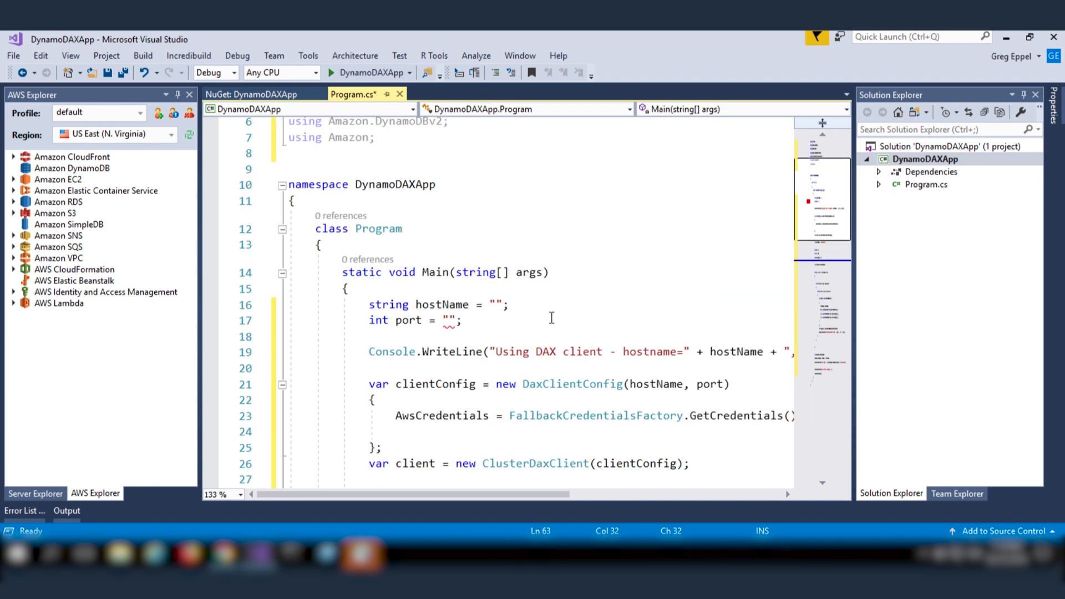
# - Edit the hostName and port settings for the DaxClientConfig in Program.cs
pyautogui.click(497, 304)
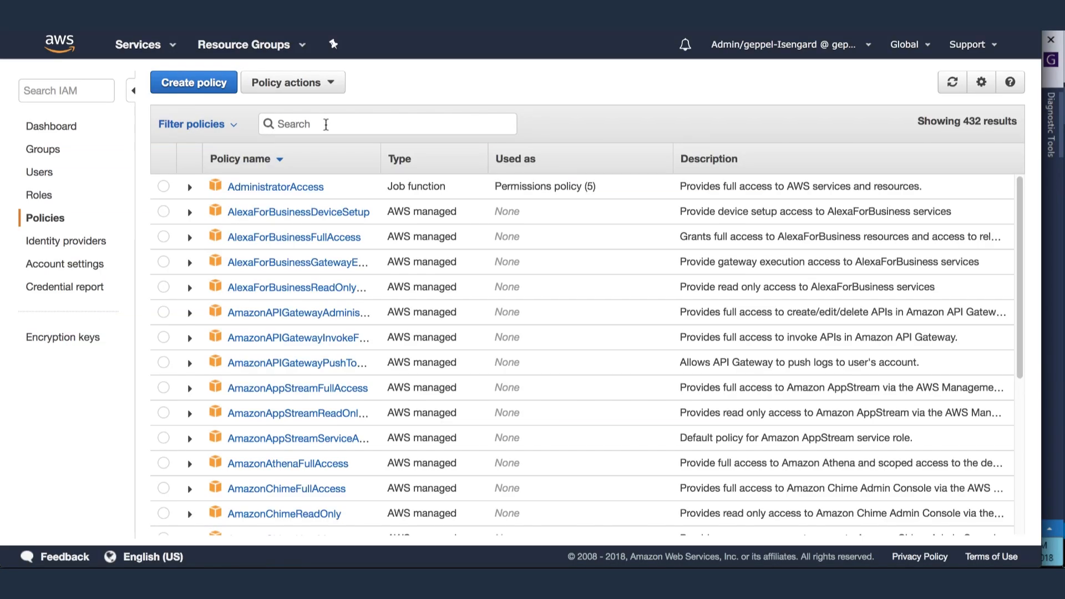
# - Search IAM policies for 'dax', open DAXPolicy and view it as JSON
pyautogui.write('d')
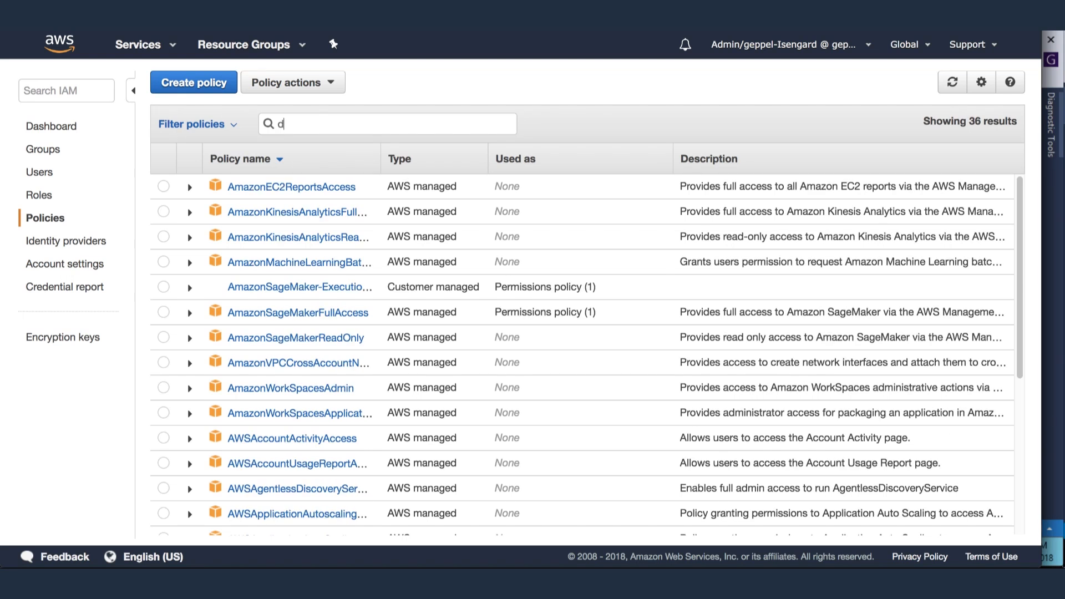
pyautogui.write('ax')
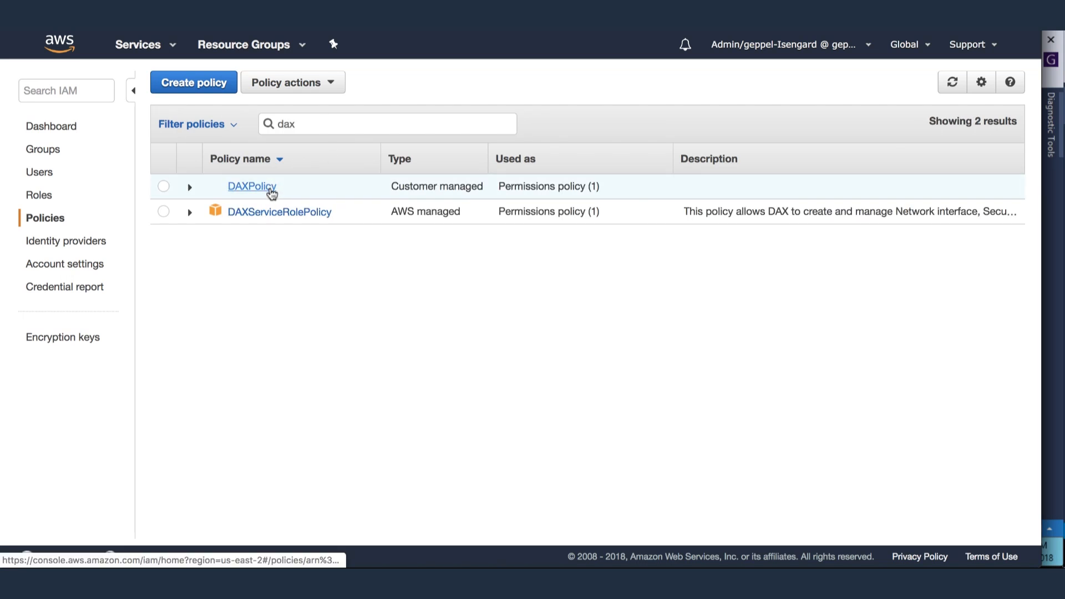
pyautogui.click(253, 187)
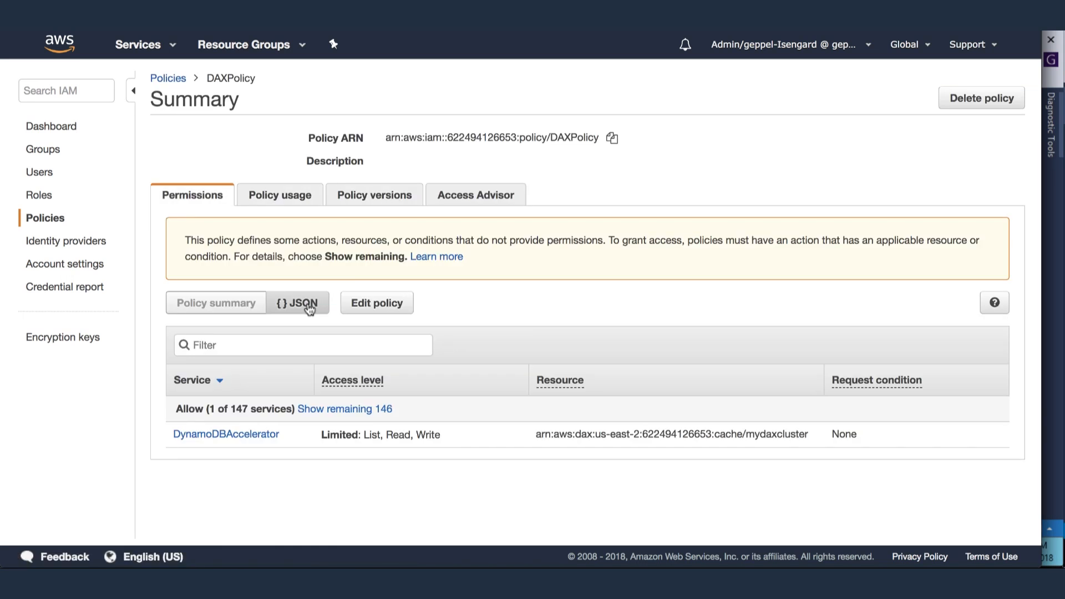
pyautogui.click(298, 302)
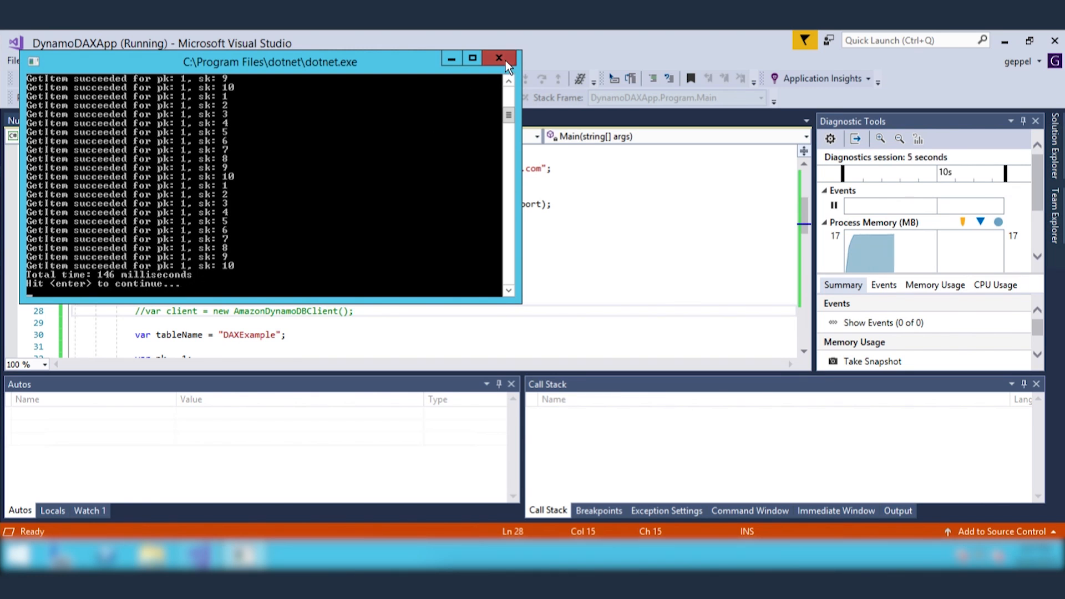
# - Close the console after the DAX run reports 146 milliseconds total
pyautogui.click(497, 57)
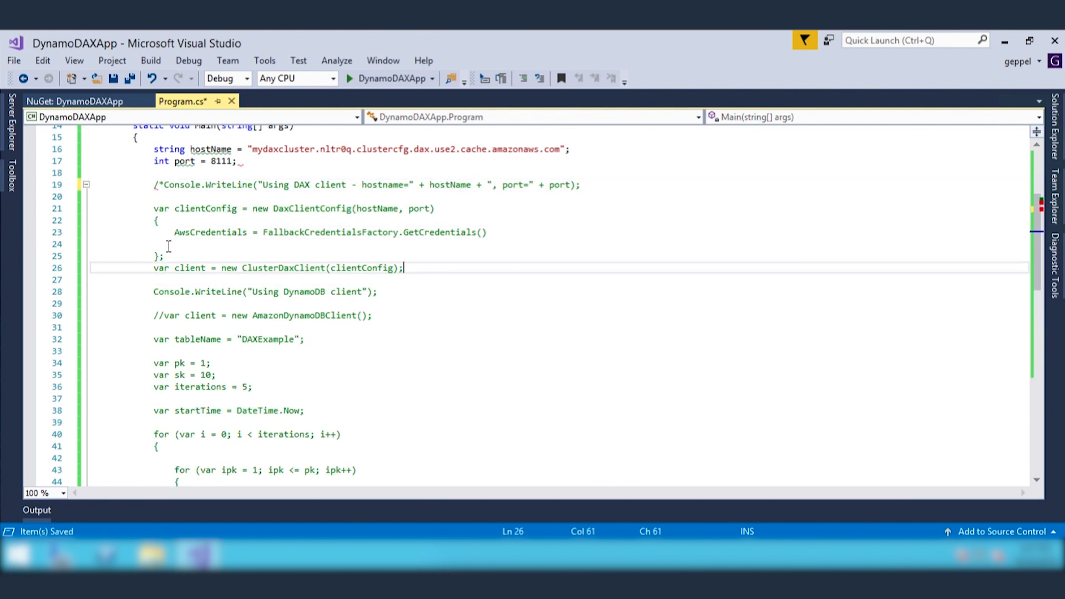
# - Run the app with the plain AmazonDynamoDBClient (894 ms total) and close its console
pyautogui.click(349, 80)
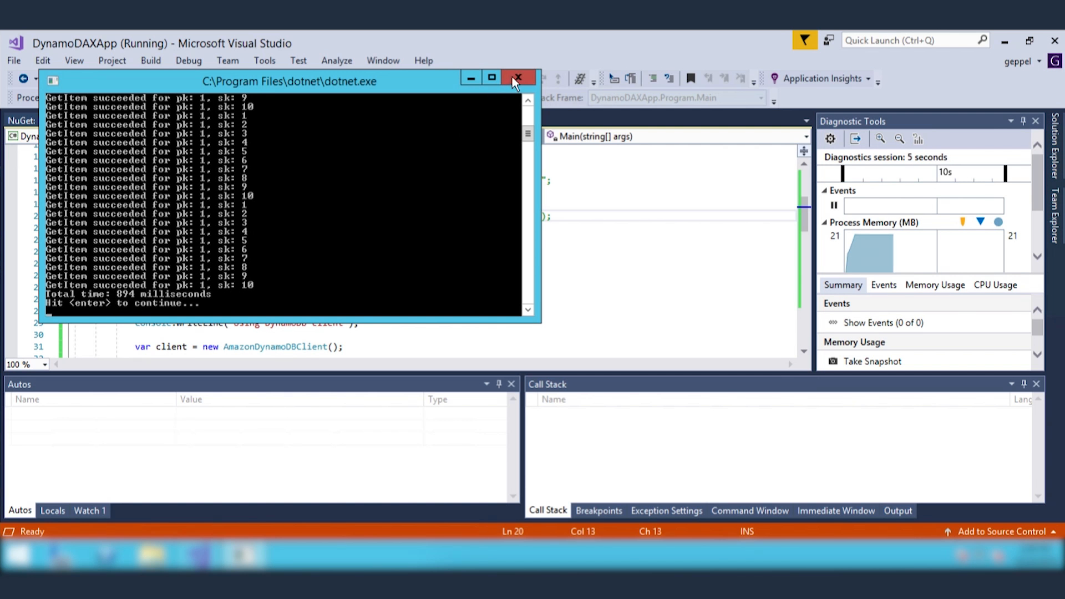
pyautogui.click(518, 76)
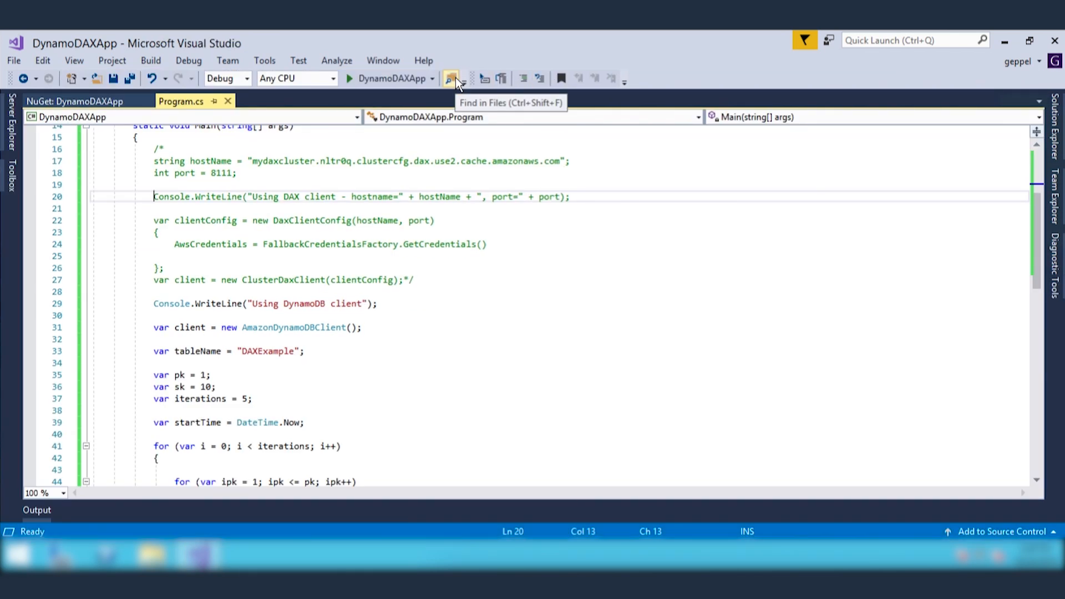